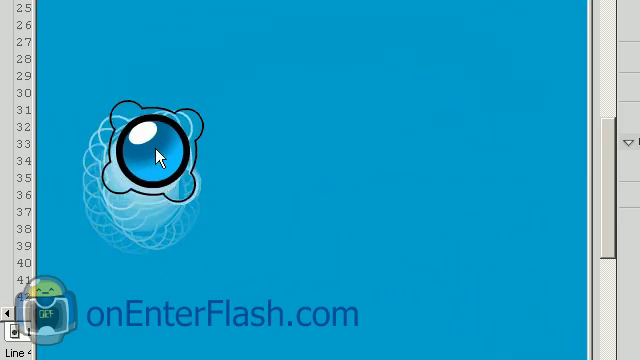
Open the ship symbol's Library Properties to confirm it exports for ActionScript as class sp
{"action": "left_click_drag", "start_coordinate": [150, 150], "coordinate": [485, 198]}
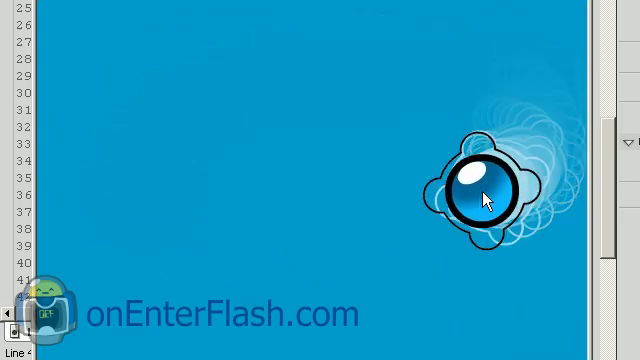
{"action": "left_click_drag", "start_coordinate": [485, 190], "coordinate": [335, 127]}
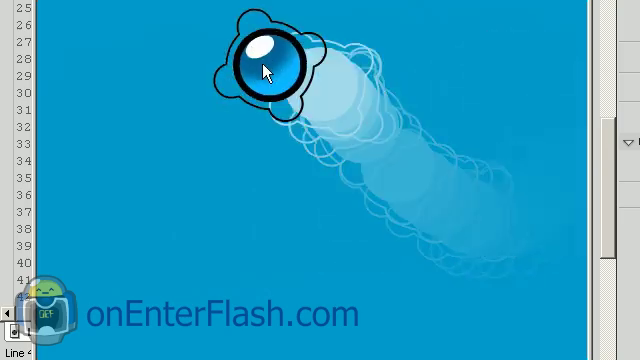
{"action": "left_click_drag", "start_coordinate": [264, 60], "coordinate": [484, 138]}
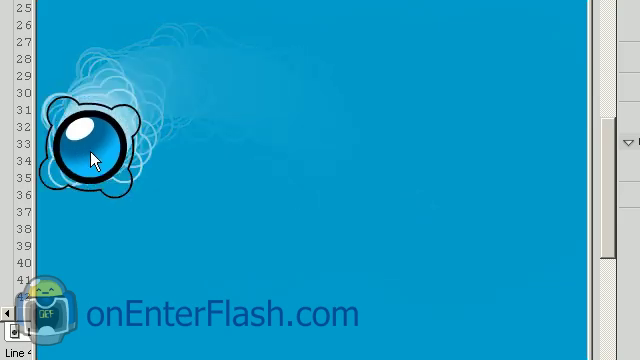
{"action": "left_click_drag", "start_coordinate": [90, 140], "coordinate": [520, 215]}
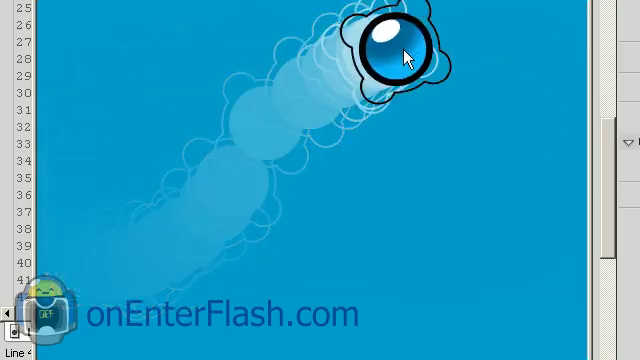
{"action": "left_click_drag", "start_coordinate": [390, 45], "coordinate": [110, 255]}
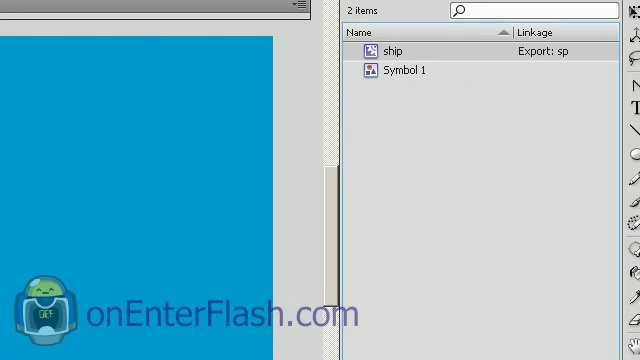
{"action": "left_click", "coordinate": [388, 129]}
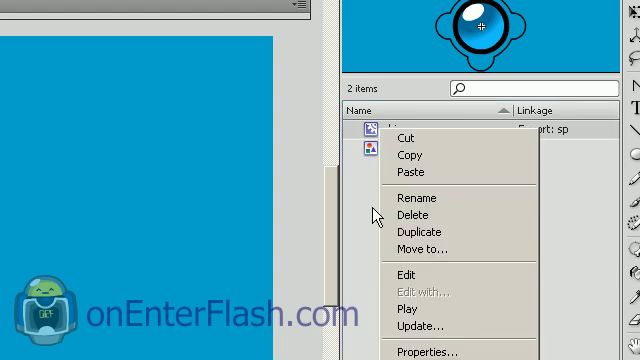
{"action": "mouse_move", "coordinate": [430, 352]}
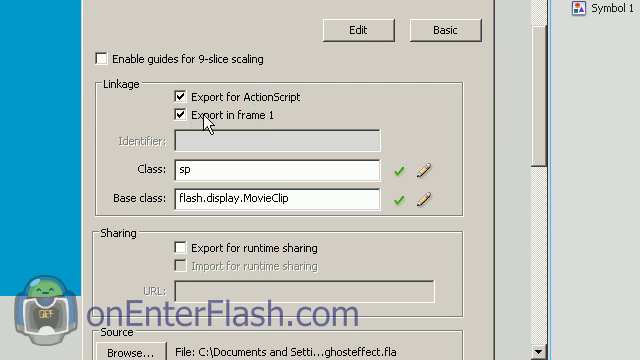
{"action": "left_click", "coordinate": [180, 169]}
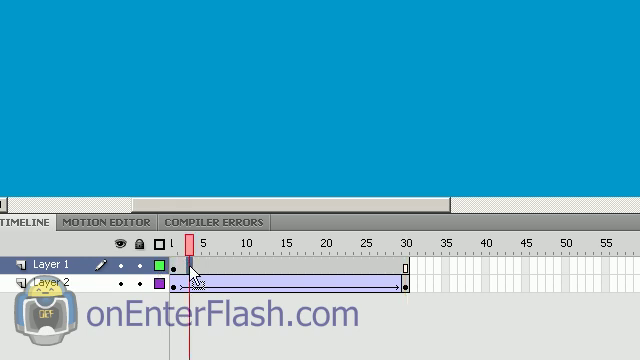
Select Layer 1's keyframe holding the frame script
{"action": "left_click", "coordinate": [40, 291]}
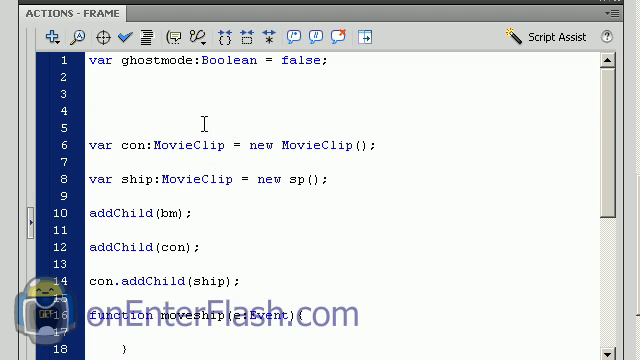
Type var cmf:ColorMatrixFilter = new ColorMatrixFilter on line 3 using code hints
{"action": "type", "text": "var"}
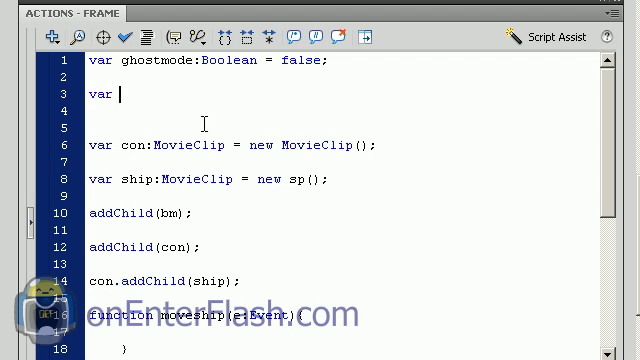
{"action": "type", "text": "cmf"}
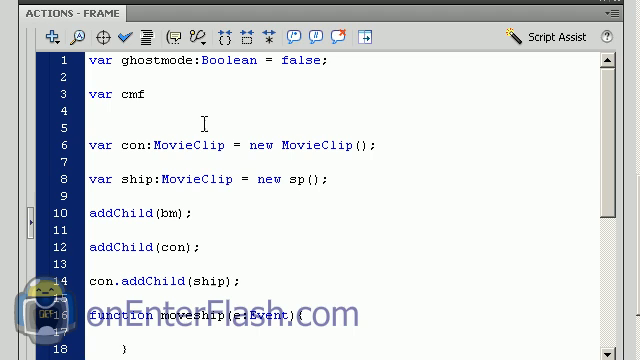
{"action": "type", "text": ":"}
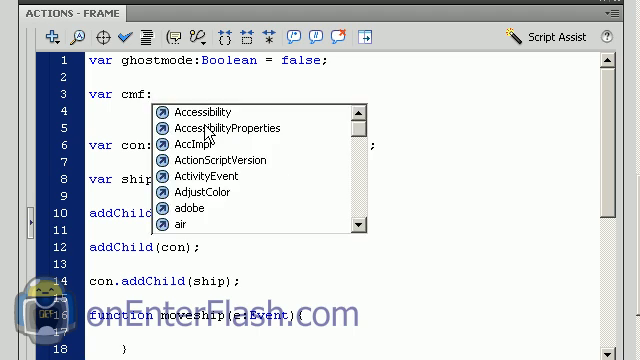
{"action": "type", "text": "col"}
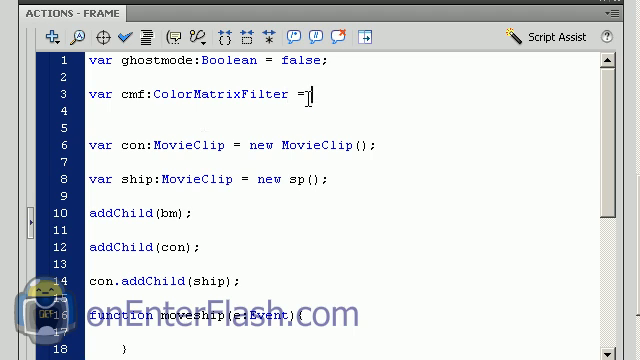
{"action": "type", "text": "new"}
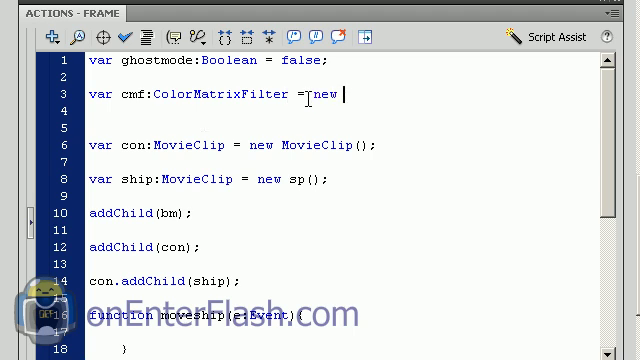
{"action": "type", "text": "ColorMatrixFilter"}
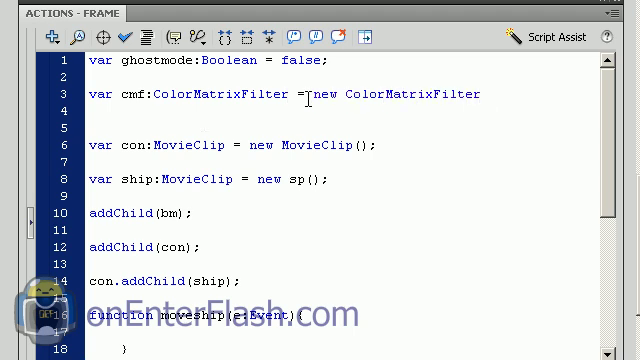
Open the matrix array and enter the first rows of zero values
{"action": "type", "text": "("}
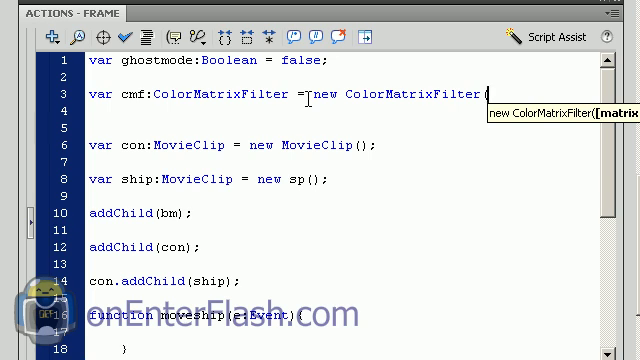
{"action": "type", "text": "["}
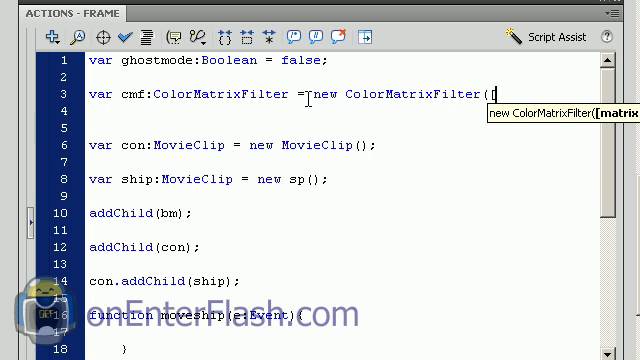
{"action": "type", "text": "["}
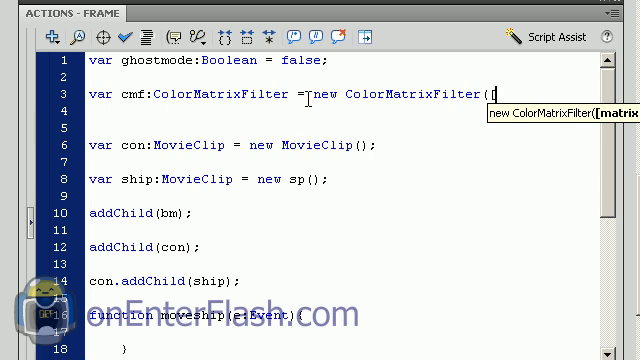
{"action": "type", "text": "["}
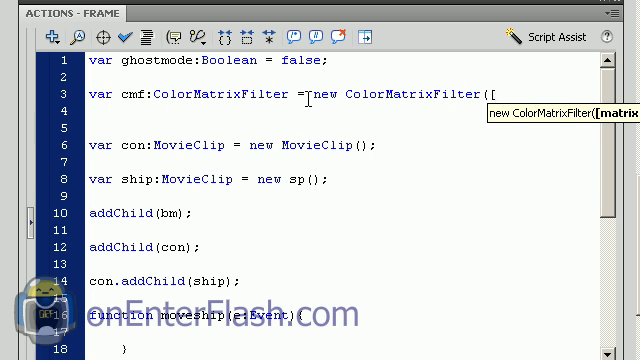
{"action": "type", "text": "["}
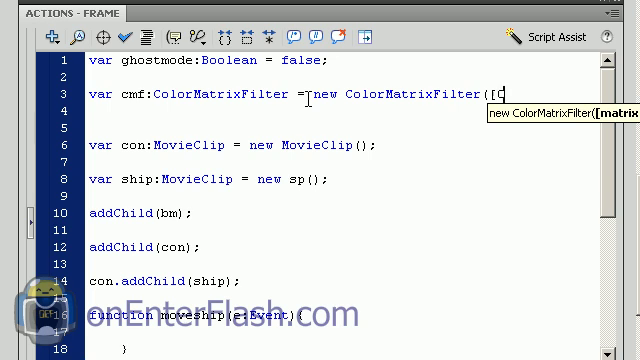
{"action": "type", "text": "0"}
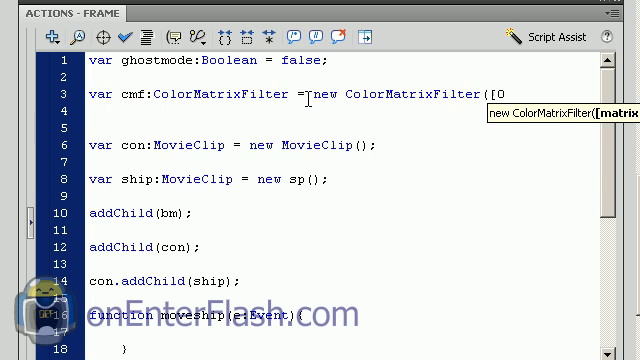
{"action": "type", "text": ",0,"}
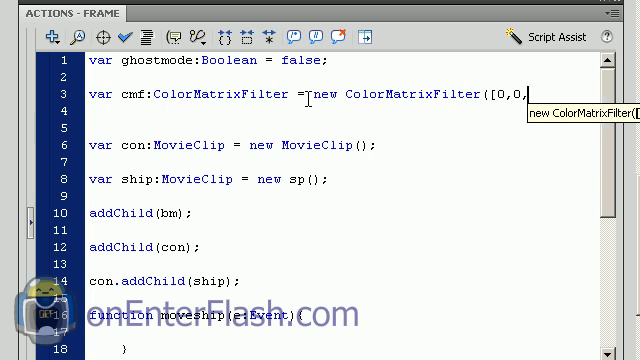
{"action": "type", "text": "0,0,0,"}
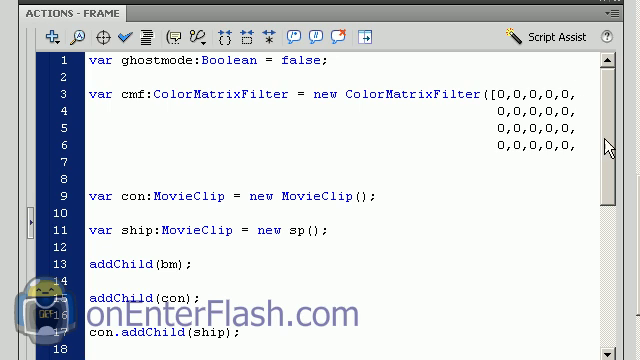
Close the cmf matrix with ]); so the diagonal entries are 1
{"action": "type", "text": "]);"}
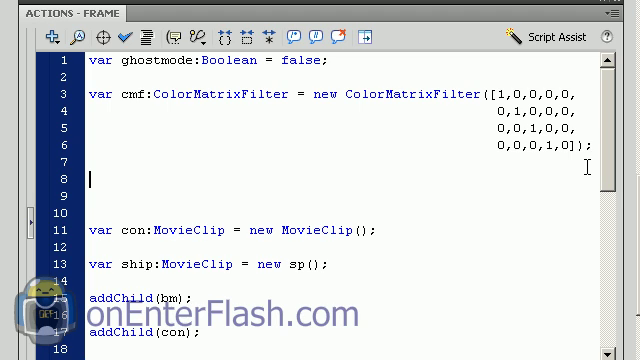
Type var bmd:BitmapData = new BitmapData( on line 8
{"action": "type", "text": "var"}
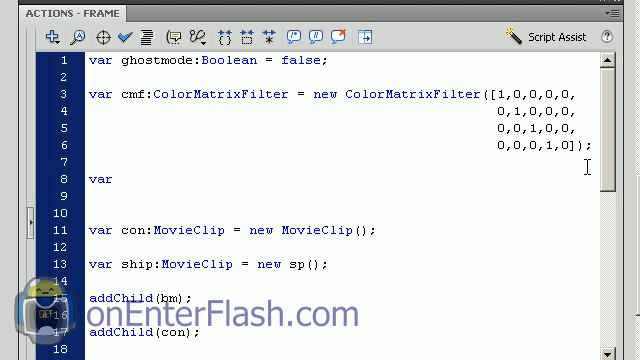
{"action": "type", "text": "bmd:"}
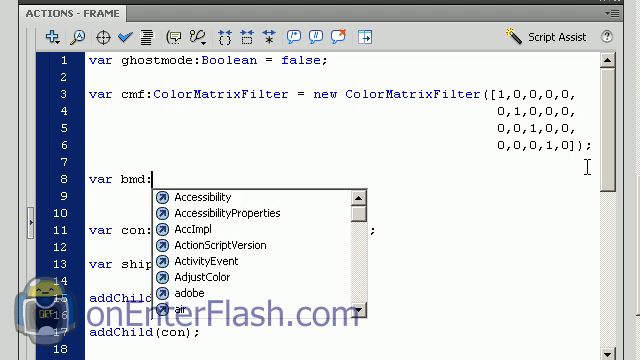
{"action": "type", "text": "BitmapData ="}
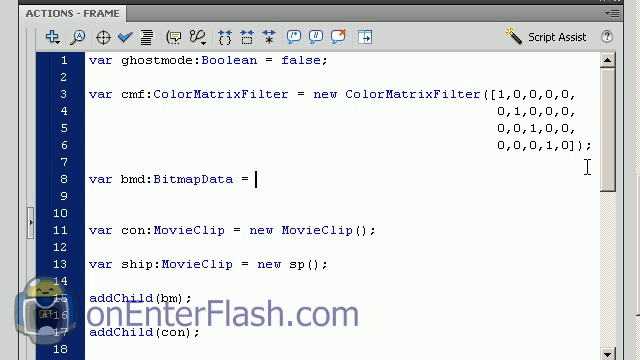
{"action": "type", "text": "new"}
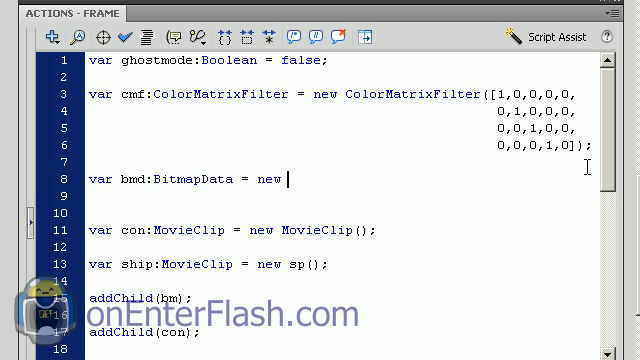
{"action": "type", "text": "BitmapData("}
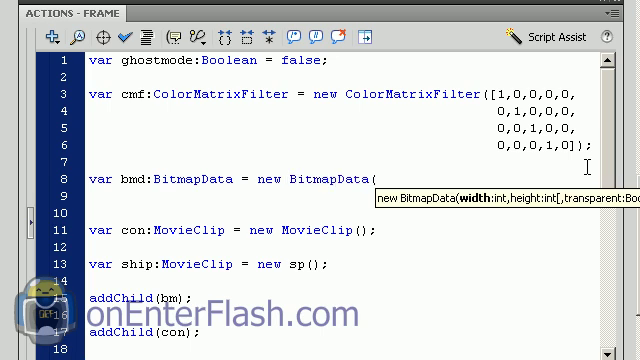
Give bmd the arguments 550, 400, true and 0x00ffffff
{"action": "type", "text": "5"}
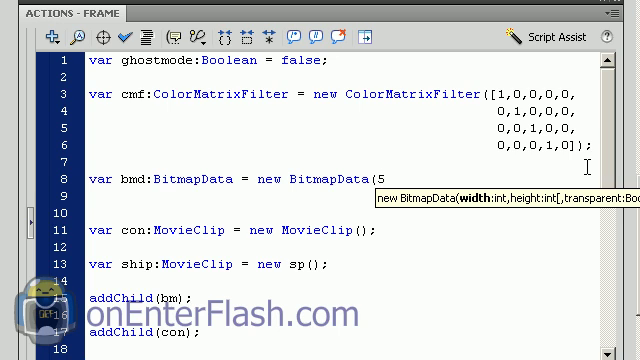
{"action": "type", "text": "50,"}
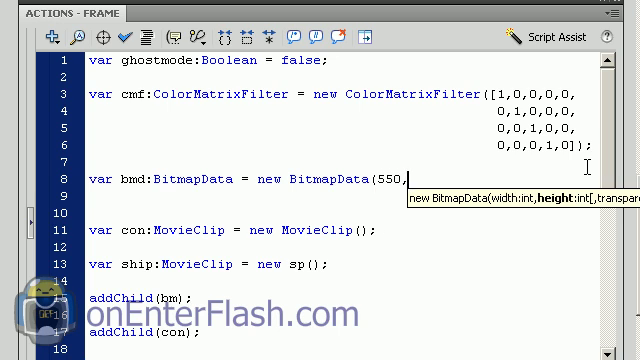
{"action": "type", "text": "4"}
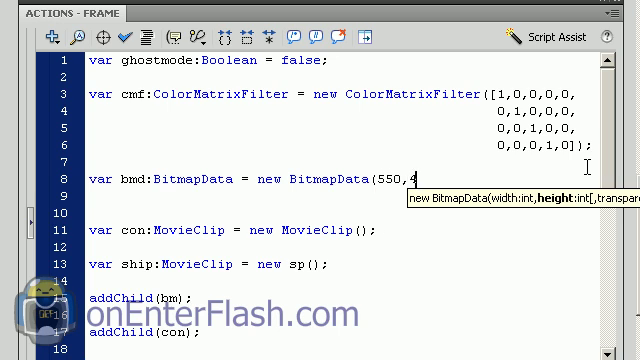
{"action": "type", "text": "00,"}
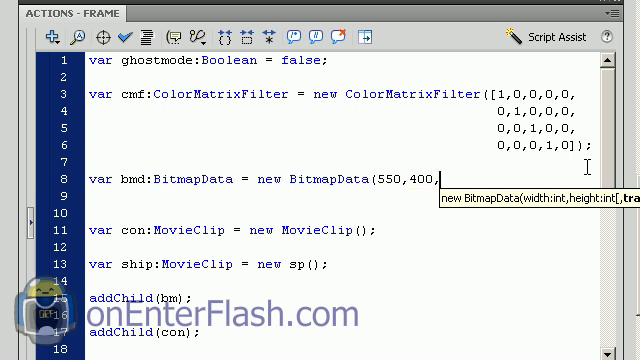
{"action": "type", "text": "t"}
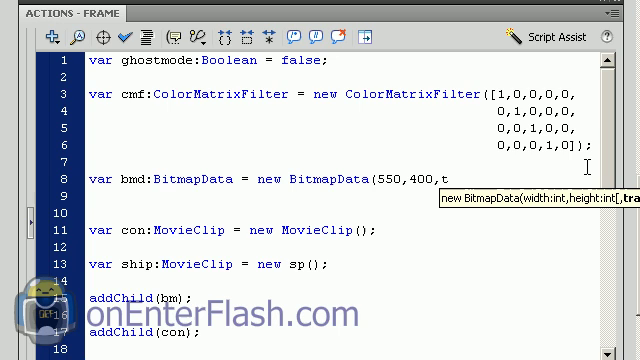
{"action": "type", "text": "rue,"}
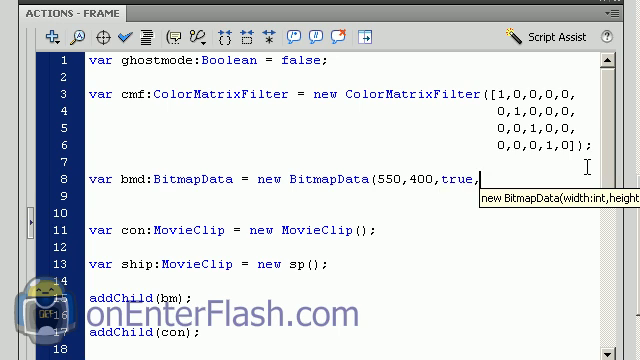
{"action": "type", "text": "0x"}
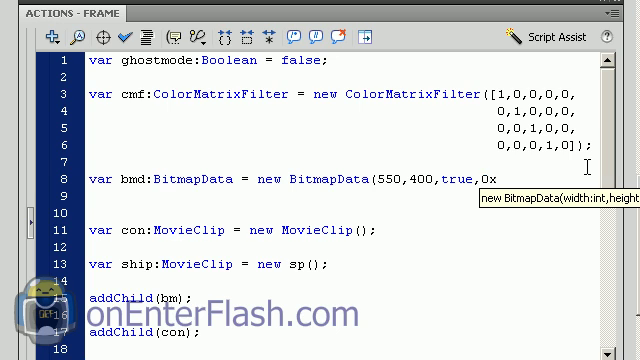
{"action": "type", "text": "00"}
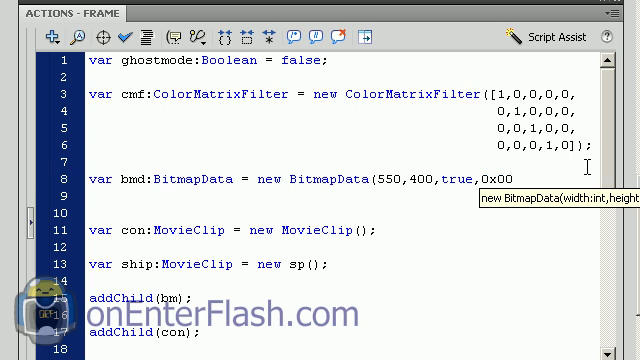
{"action": "type", "text": "ffffff);"}
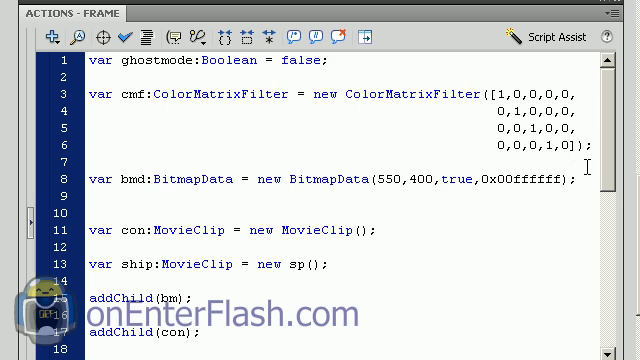
{"action": "type", "text": "var b"}
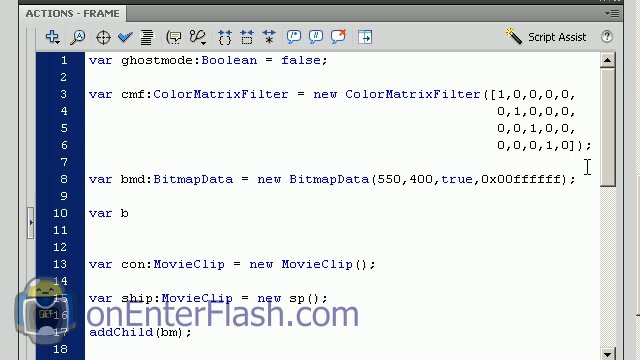
Declare var bm:Bitmap = new Bitmap(bmd); on line 10
{"action": "type", "text": "m:Bitmap"}
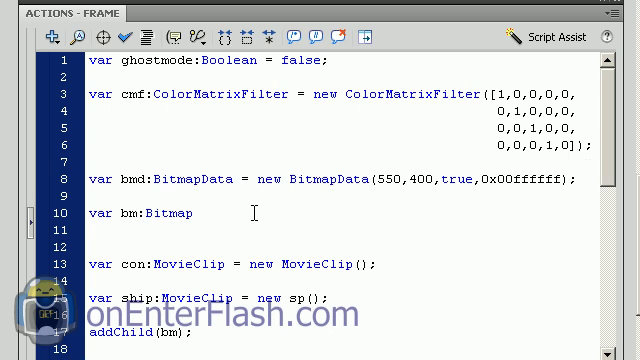
{"action": "type", "text": "= Bitmap"}
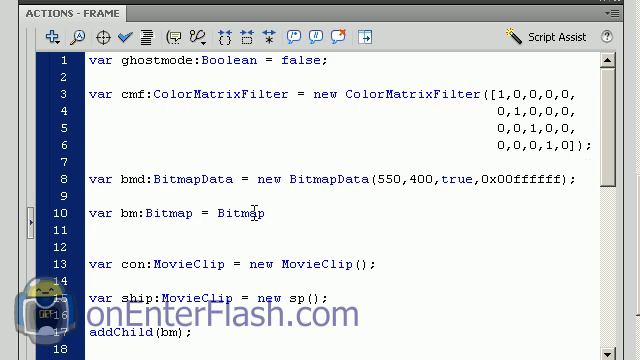
{"action": "type", "text": "new"}
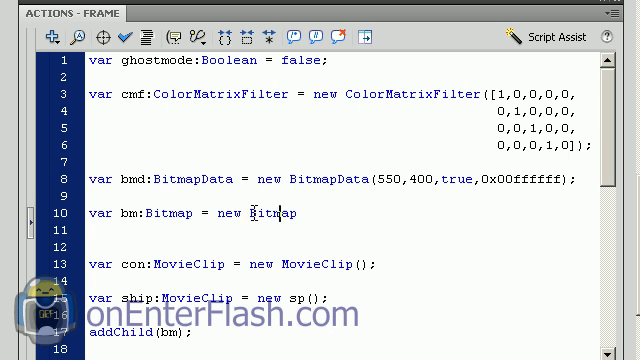
{"action": "type", "text": "("}
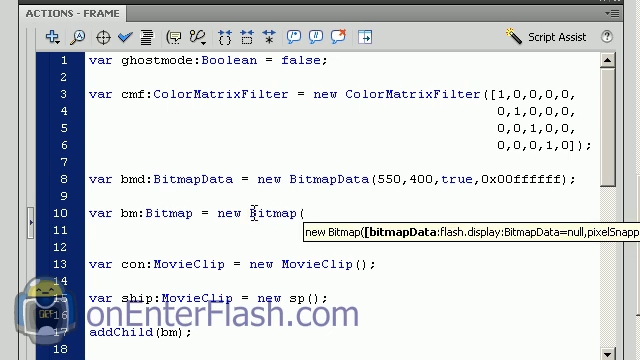
{"action": "type", "text": "bmd);"}
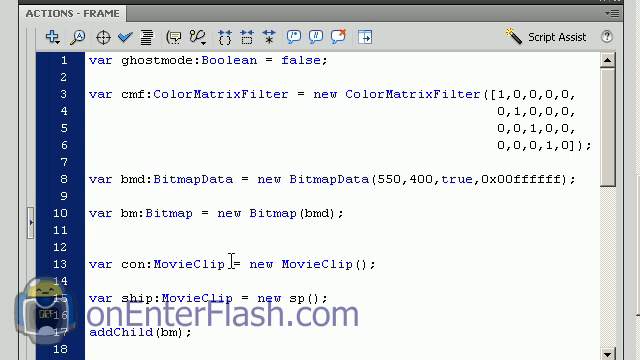
Review the addChild(ship) and addChild(con) lines and add a blank line before moveship
{"action": "scroll", "scroll_direction": "down", "scroll_amount": 3}
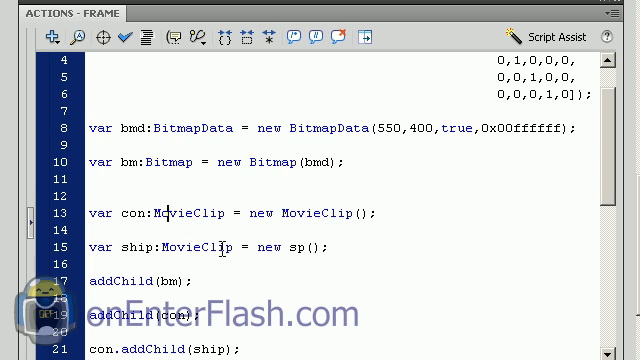
{"action": "mouse_move", "coordinate": [263, 248]}
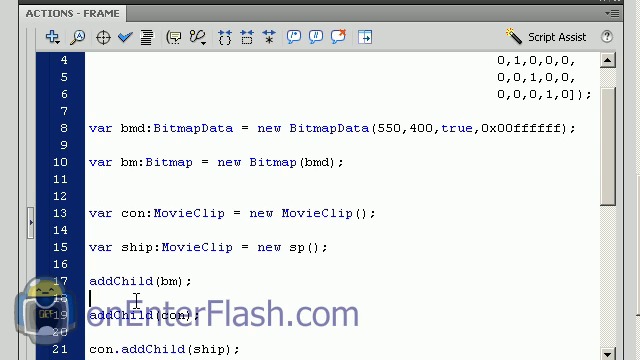
{"action": "scroll", "scroll_direction": "down", "scroll_amount": 3}
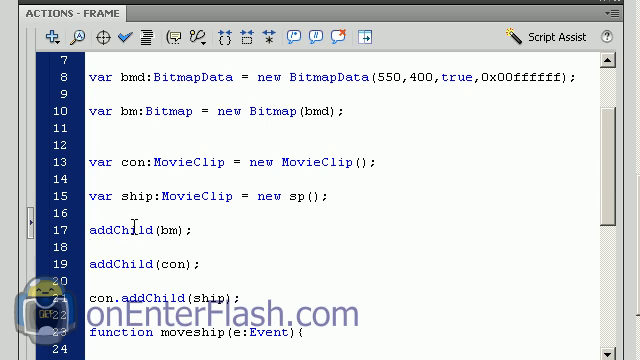
{"action": "double_click", "coordinate": [168, 229]}
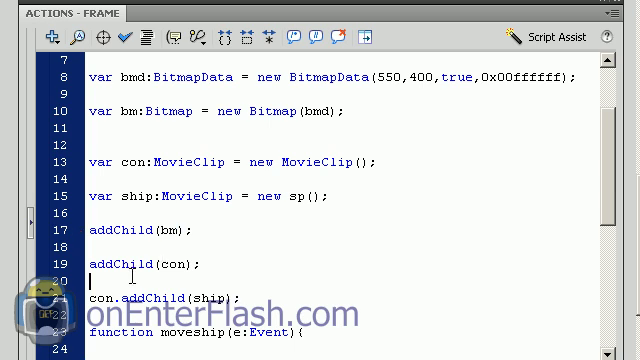
{"action": "double_click", "coordinate": [130, 272]}
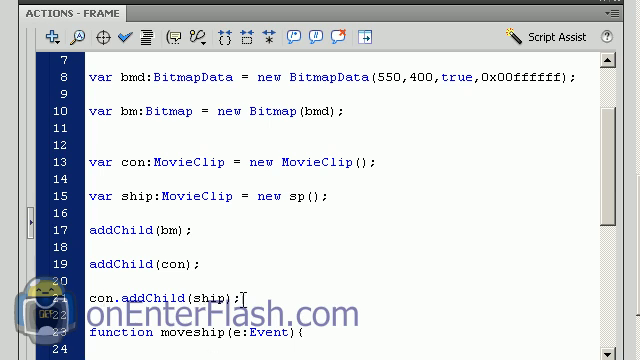
{"action": "scroll", "scroll_direction": "down", "scroll_amount": 3}
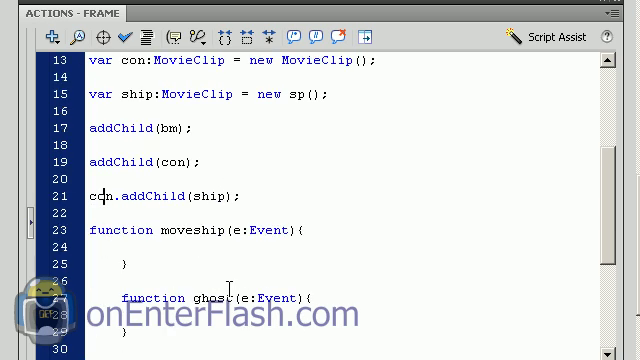
Wire MOUSE_MOVE to moveship, ENTER_FRAME to loop and CLICK to ghost
{"action": "scroll", "scroll_direction": "down", "scroll_amount": 3}
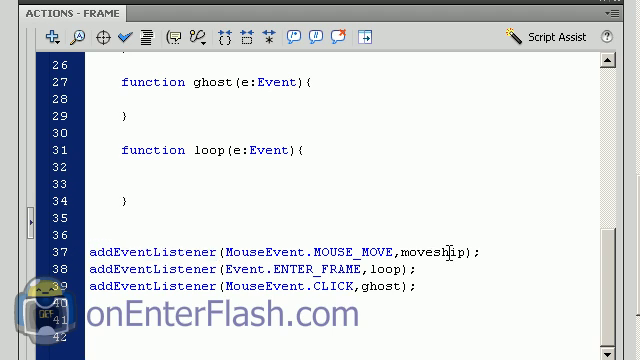
{"action": "double_click", "coordinate": [436, 250]}
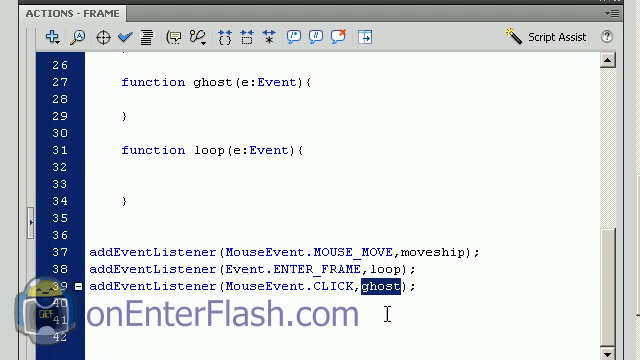
{"action": "mouse_move", "coordinate": [218, 188]}
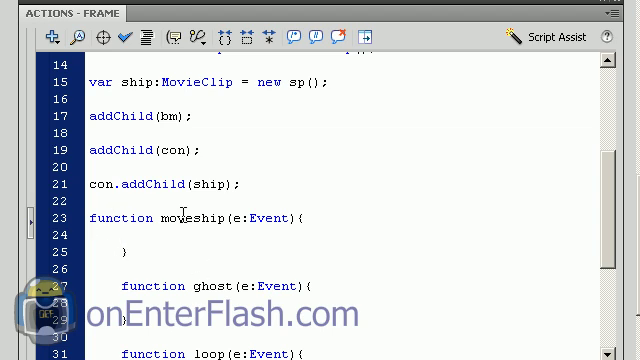
In moveship, declare var temp:MovieClip = MovieClip(con.getChildAt(0));
{"action": "type", "text": "ve"}
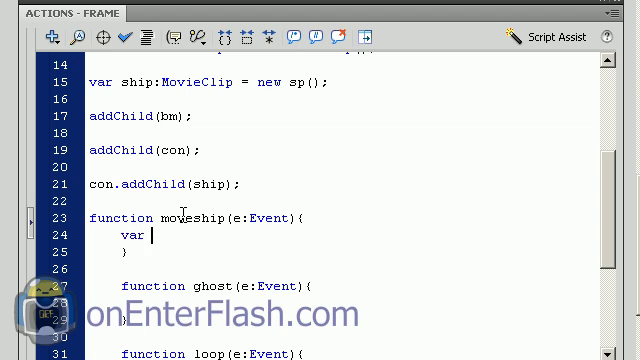
{"action": "type", "text": "temp"}
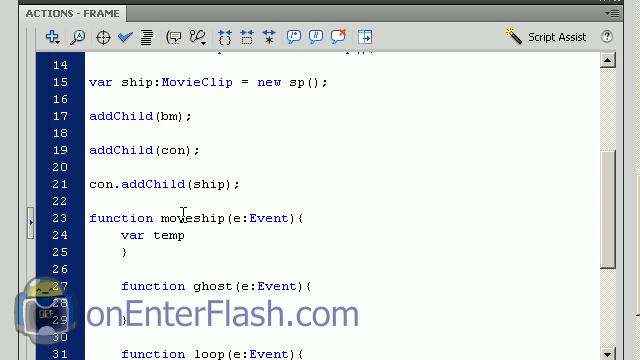
{"action": "type", "text": ":MovieClip"}
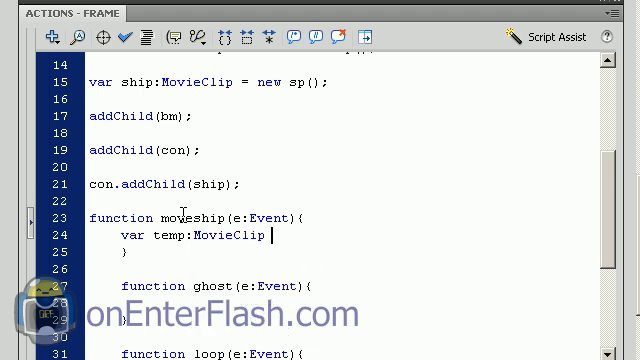
{"action": "type", "text": "= MovieClip("}
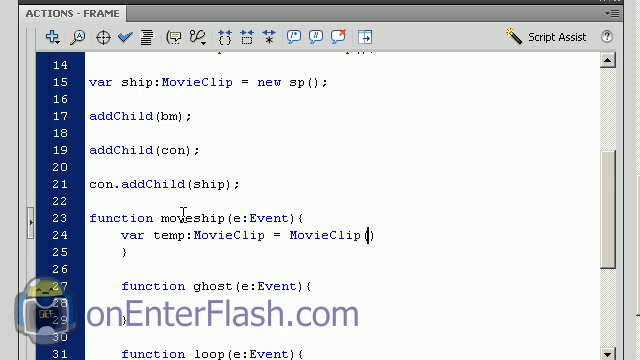
{"action": "type", "text": "con"}
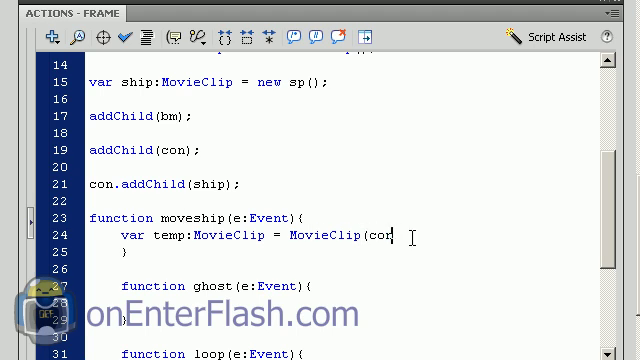
{"action": "type", "text": ".getChildAt("}
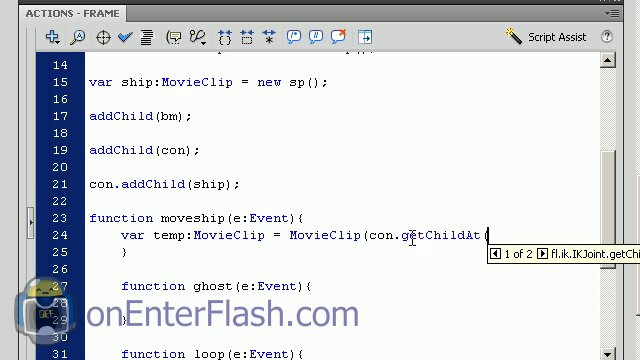
{"action": "type", "text": "0))"}
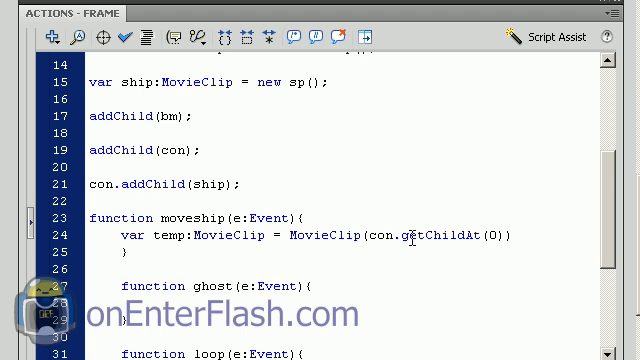
{"action": "type", "text": ";"}
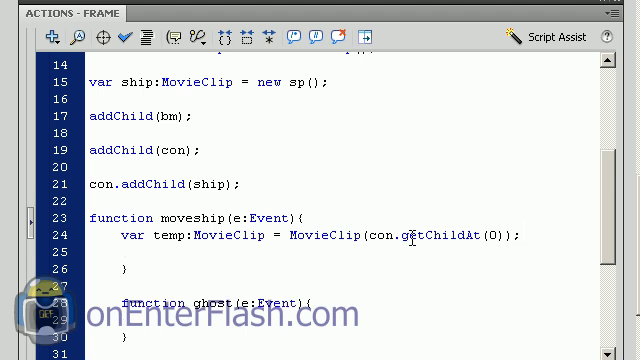
Set temp.x = mouseX and temp.y = mouseY
{"action": "type", "text": "t"}
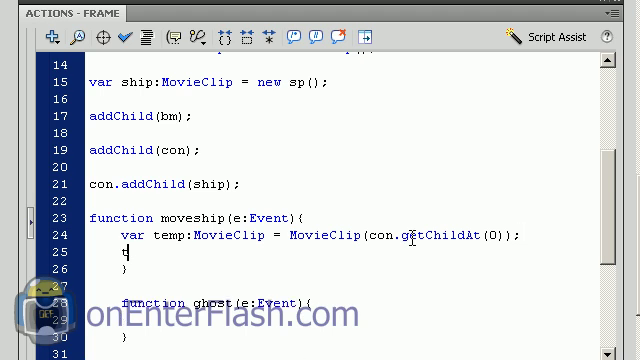
{"action": "type", "text": "temp.x ="}
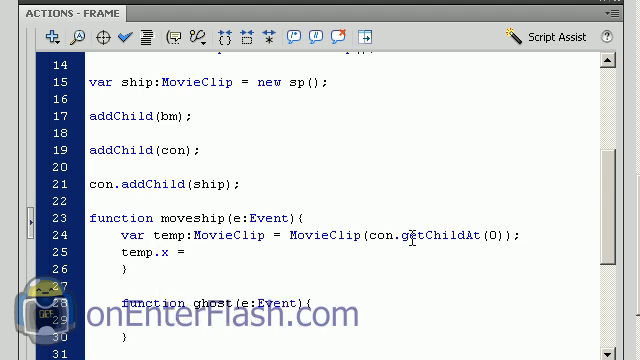
{"action": "type", "text": "mouseX;"}
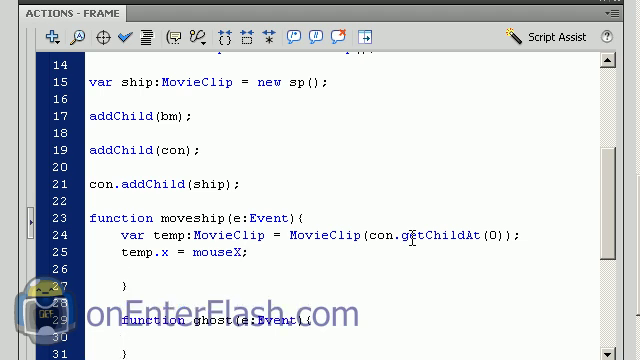
{"action": "type", "text": "temp.y = mouse"}
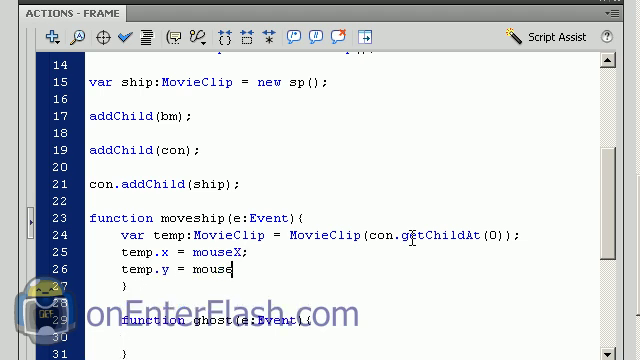
{"action": "type", "text": "Y;"}
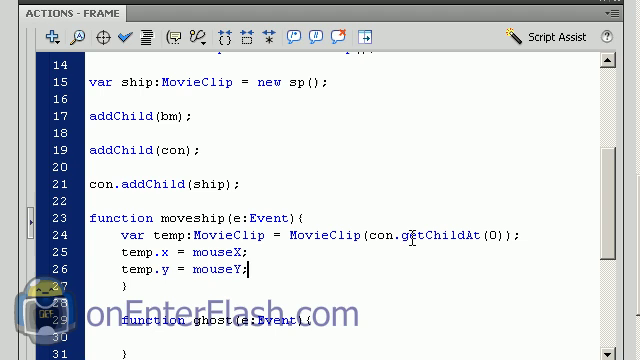
{"action": "scroll", "scroll_direction": "down", "scroll_amount": 3}
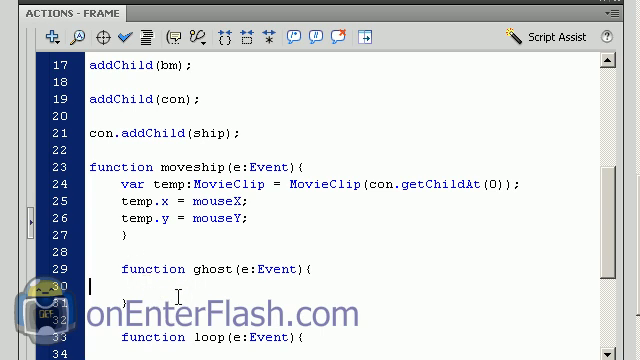
In ghost, write if(ghostmode){ghostmode=false;}else{ghostmode=true;}
{"action": "scroll", "scroll_direction": "down", "scroll_amount": 3}
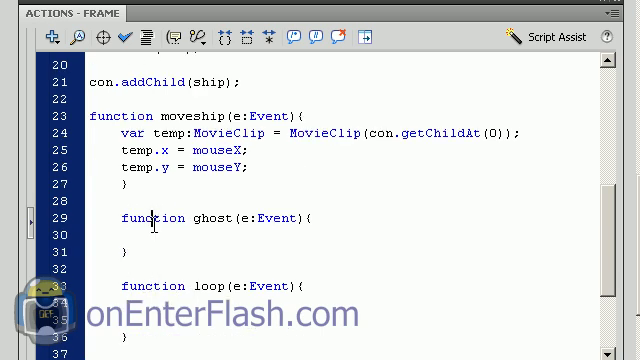
{"action": "scroll", "scroll_direction": "down", "scroll_amount": 3}
{"action": "type", "text": "if(ghostmode){"}
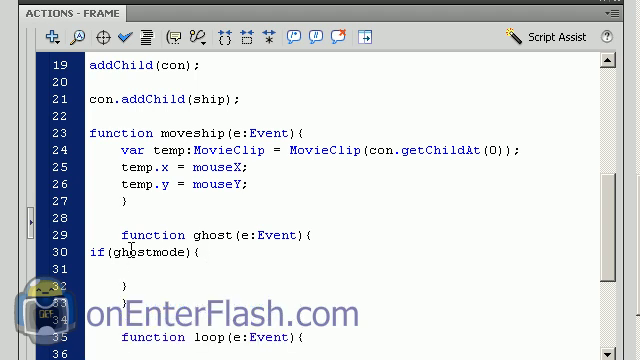
{"action": "type", "text": "else{"}
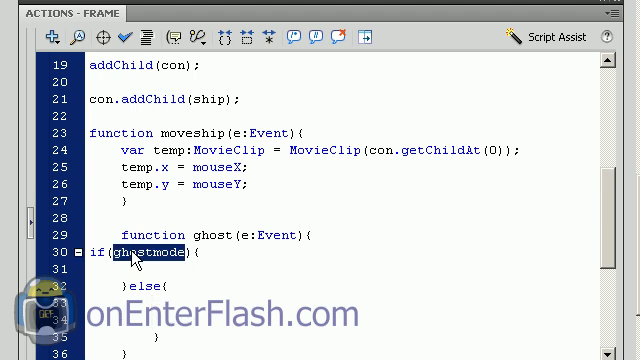
{"action": "type", "text": "ghostmode"}
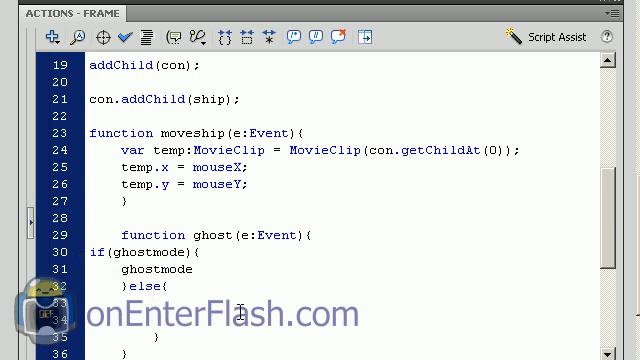
{"action": "type", "text": "=false;"}
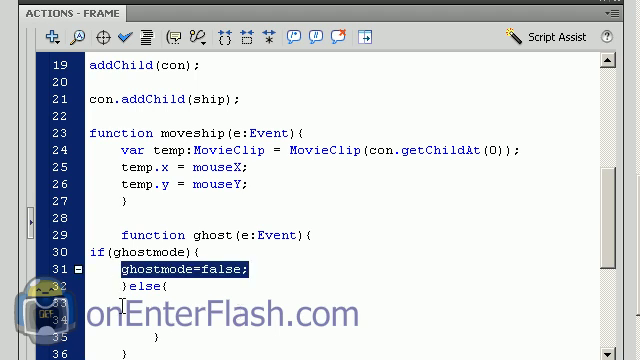
{"action": "type", "text": "ghostmode=false;"}
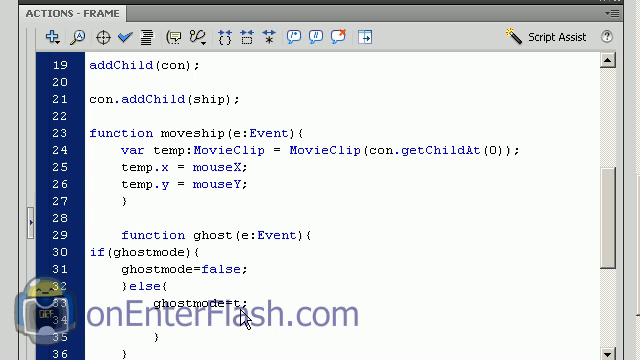
{"action": "type", "text": "true"}
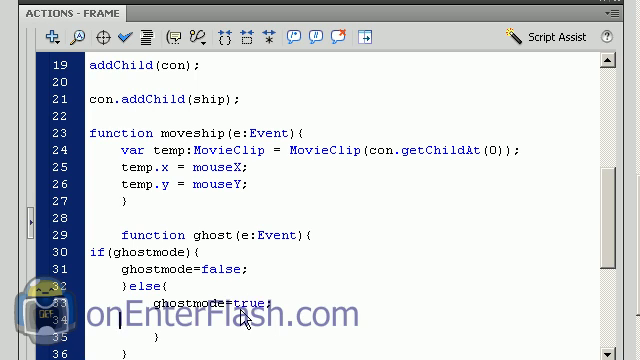
{"action": "scroll", "scroll_direction": "down", "scroll_amount": 3}
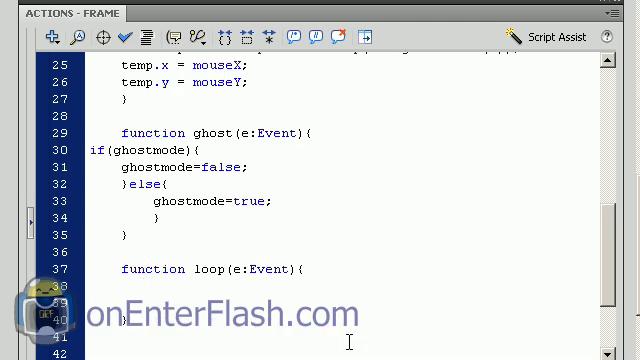
Add an if(ghostmode) block to the loop handler that calls bmd.draw(con)
{"action": "scroll", "scroll_direction": "down", "scroll_amount": 3}
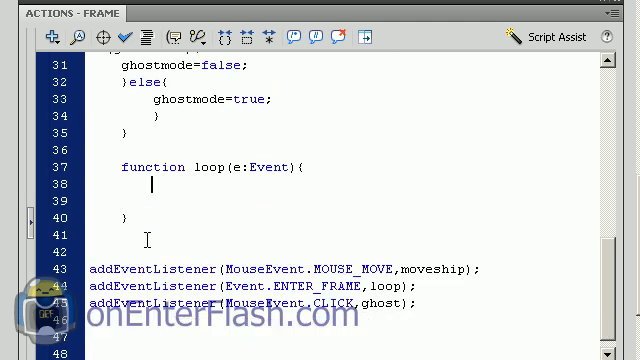
{"action": "type", "text": "if(ghostmode){"}
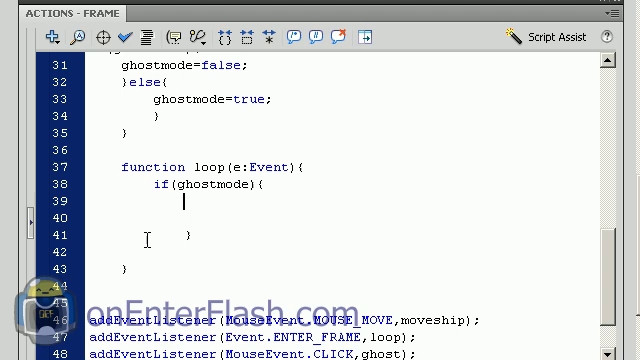
{"action": "type", "text": "bmc"}
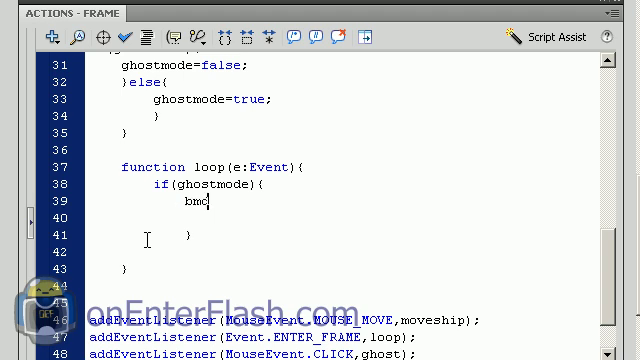
{"action": "type", "text": ".draw("}
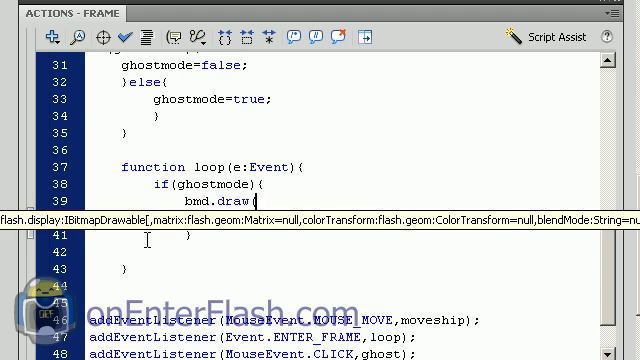
{"action": "type", "text": "("}
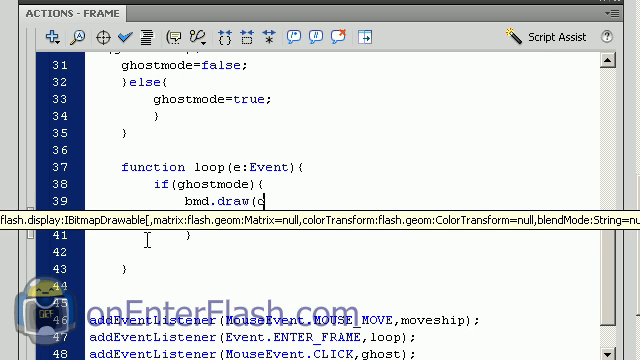
{"action": "type", "text": "con)"}
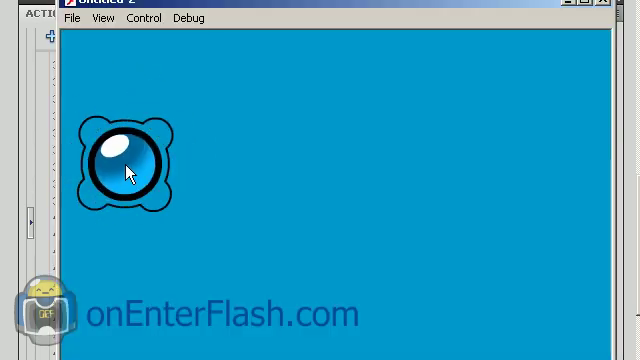
Drag the mouse across the test movie stage to watch the ship follow
{"action": "left_click_drag", "start_coordinate": [130, 170], "coordinate": [430, 150]}
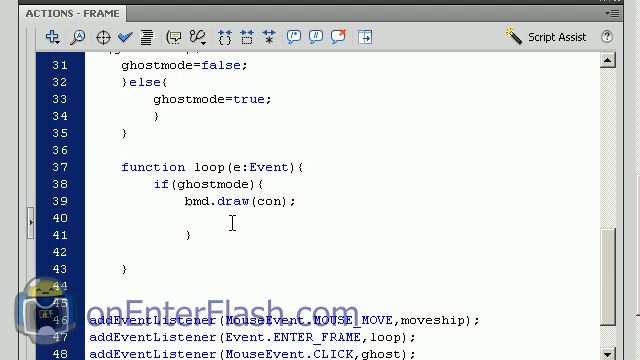
Set cmf.matrix to a 4x5 array with 255 colour offsets and .8 alpha
{"action": "type", "text": "cmf"}
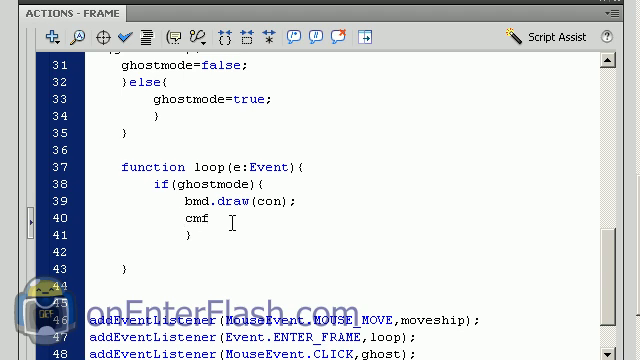
{"action": "type", "text": "."}
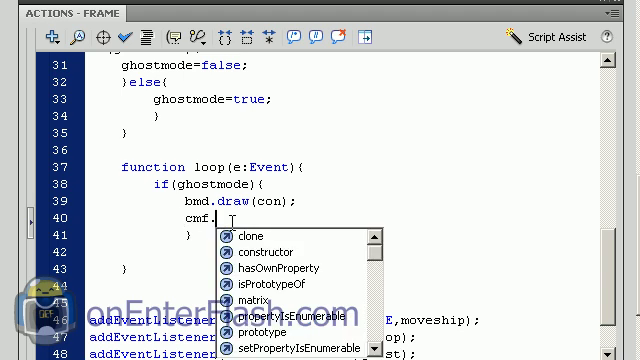
{"action": "type", "text": "matrix ="}
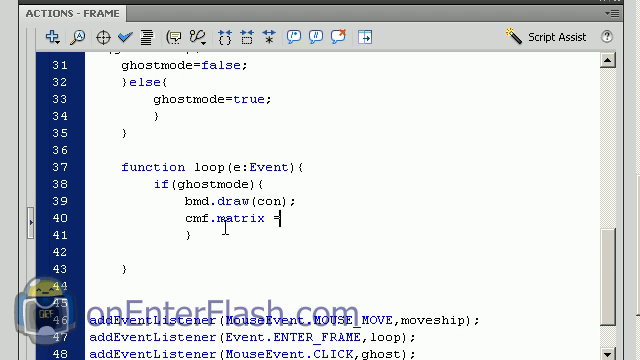
{"action": "type", "text": "[0,0,0,0,0,"}
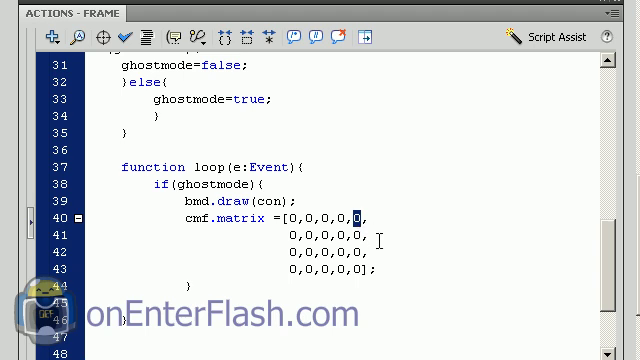
{"action": "type", "text": "255"}
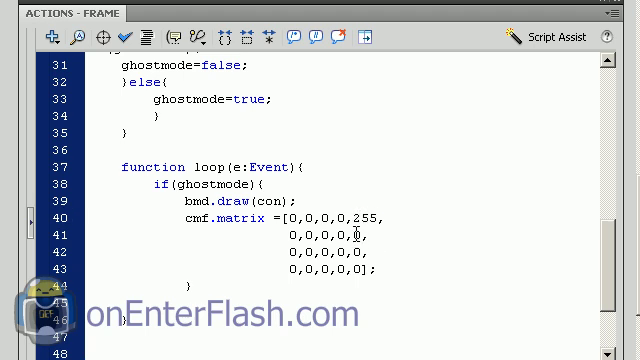
{"action": "type", "text": "255"}
{"action": "left_click", "coordinate": [334, 269]}
{"action": "type", "text": "."}
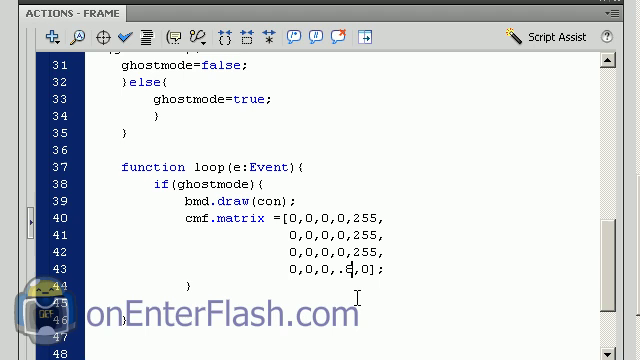
{"action": "type", "text": "8"}
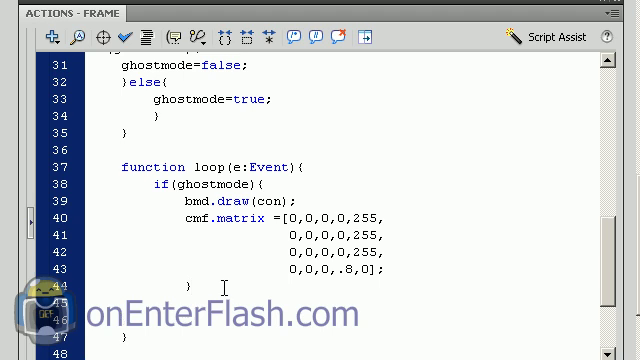
Add bmd.applyFilter(bmd, bmd.rect, new Point(0,0), cmf); to the loop handler
{"action": "type", "text": "bmd"}
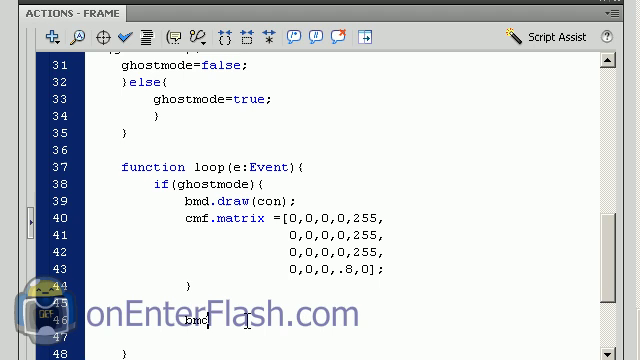
{"action": "type", "text": "."}
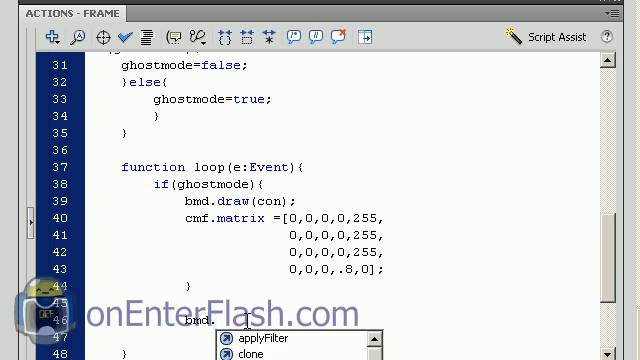
{"action": "left_click", "coordinate": [262, 338]}
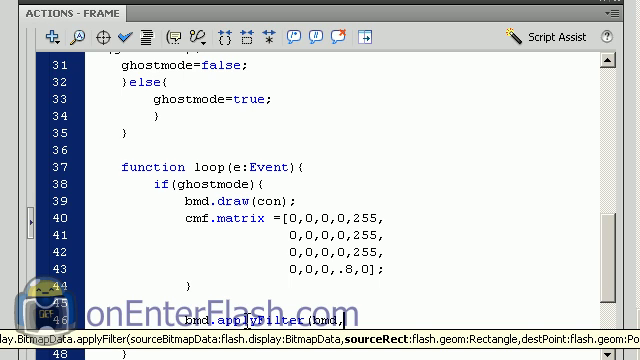
{"action": "type", "text": "bmd.rect,"}
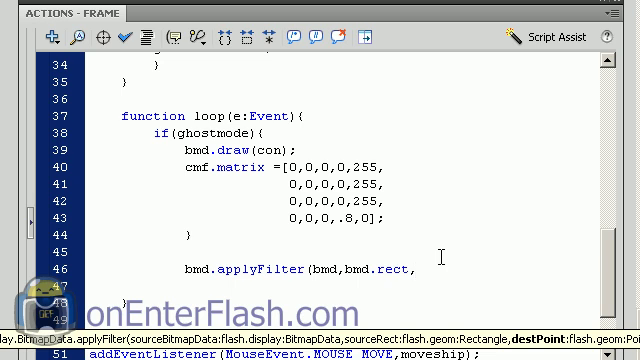
{"action": "type", "text": "new P"}
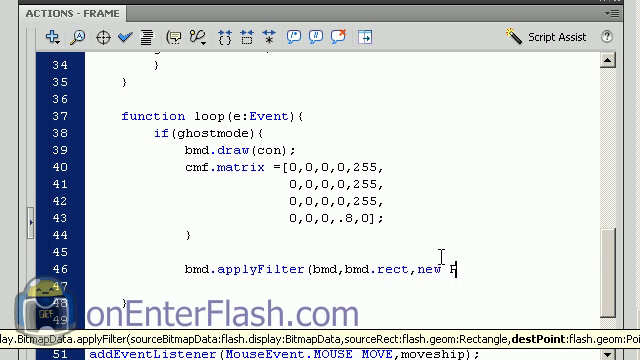
{"action": "type", "text": "oint("}
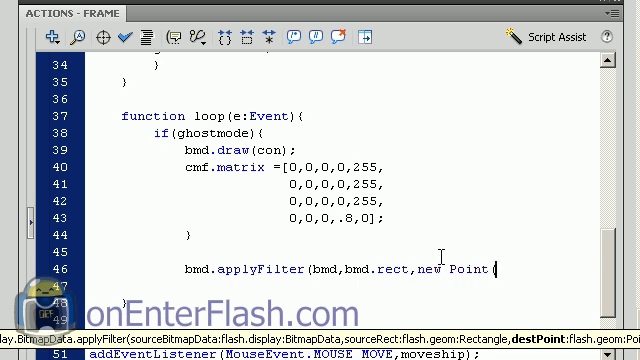
{"action": "type", "text": "(0,0,"}
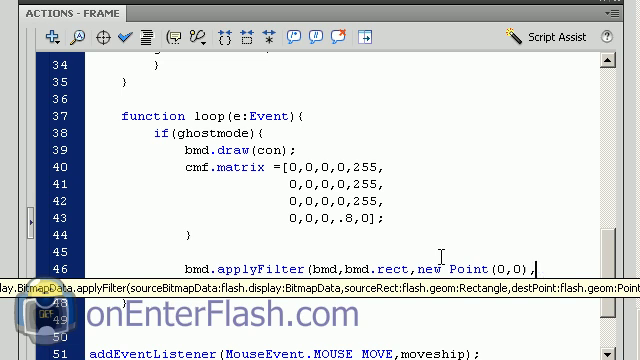
{"action": "type", "text": "cmf"}
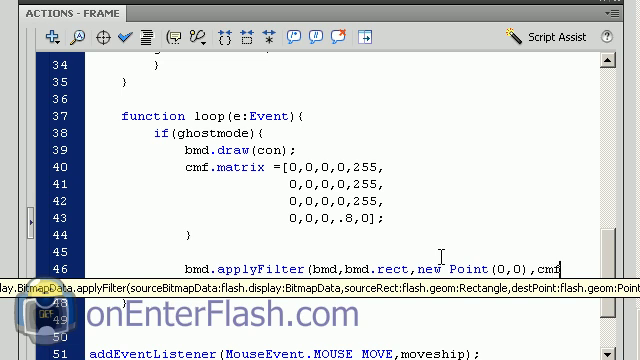
{"action": "type", "text": ";"}
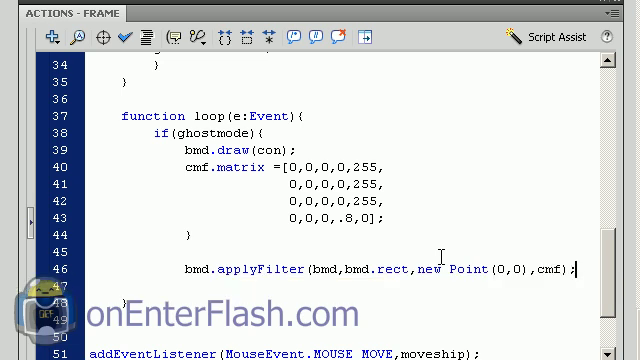
{"action": "mouse_move", "coordinate": [330, 158]}
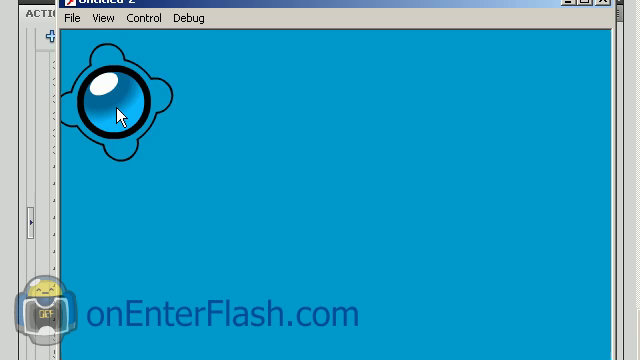
Move the ship around the test movie stage to look for a trail
{"action": "left_click_drag", "start_coordinate": [110, 100], "coordinate": [275, 275]}
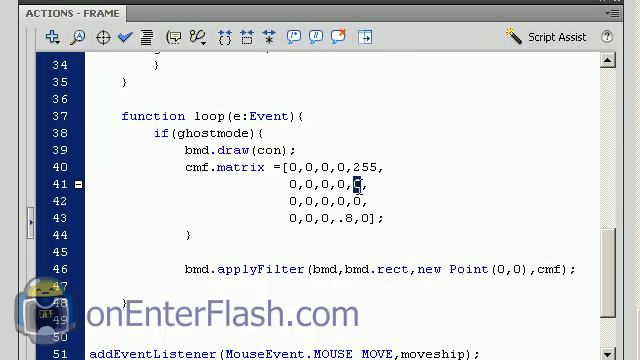
Edit the cmf.matrix offsets, typing 2 for green and setting blue to 0
{"action": "type", "text": "2"}
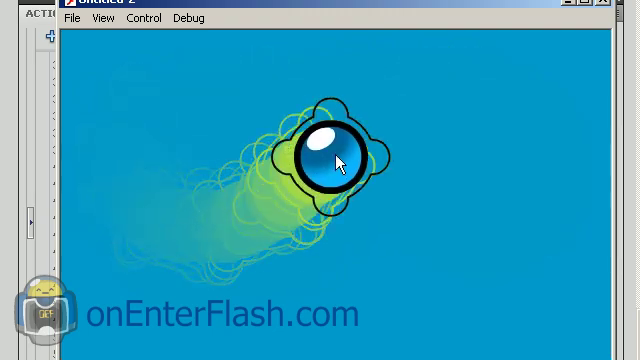
Sweep the ship leftward across the stage to draw its yellow-green ghost trail
{"action": "left_click_drag", "start_coordinate": [336, 160], "coordinate": [135, 160]}
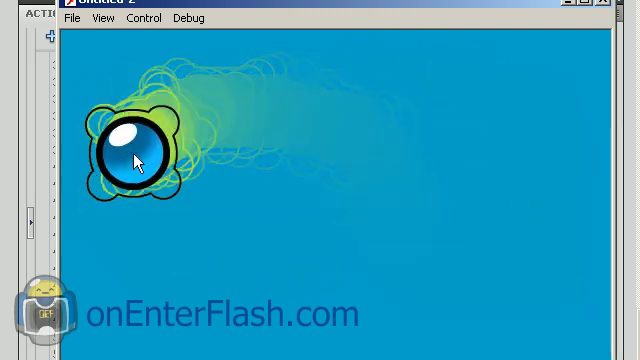